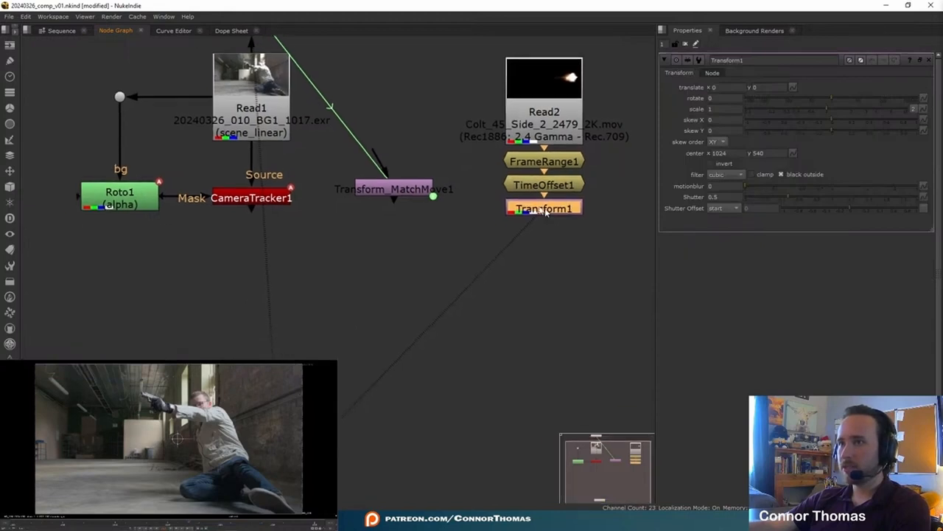
Drag Transform_MatchMove1 upward, out of the way near the muzzle-flash branch
drag(394, 188, 394, 139)
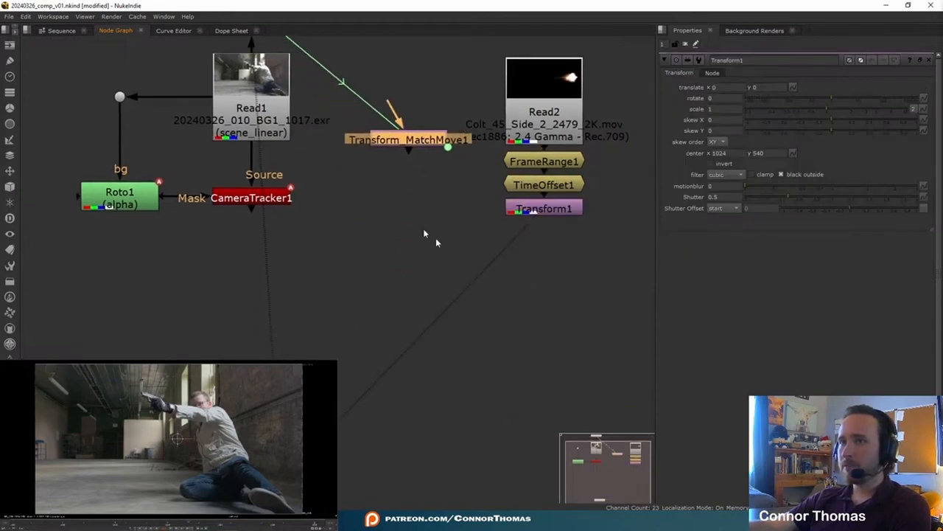
Add Merge1 below Transform1 and wire the CameraTracker1 plate into its B input
click(398, 320)
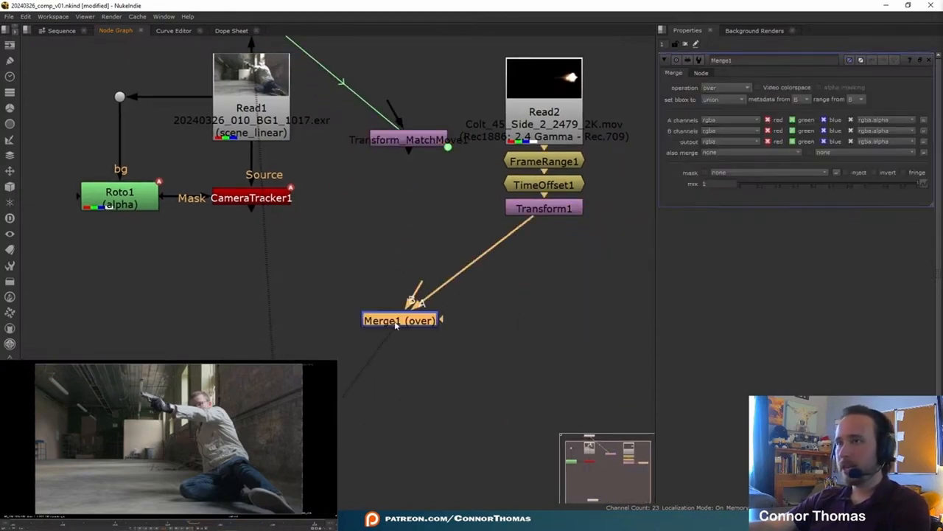
drag(398, 320, 472, 292)
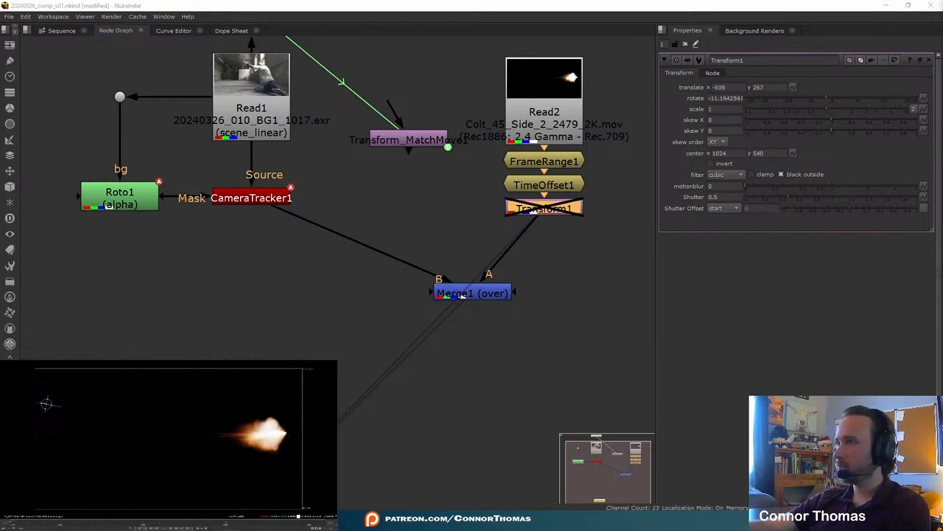
Re-enable the disabled Transform1 node
click(720, 152)
text(1920)
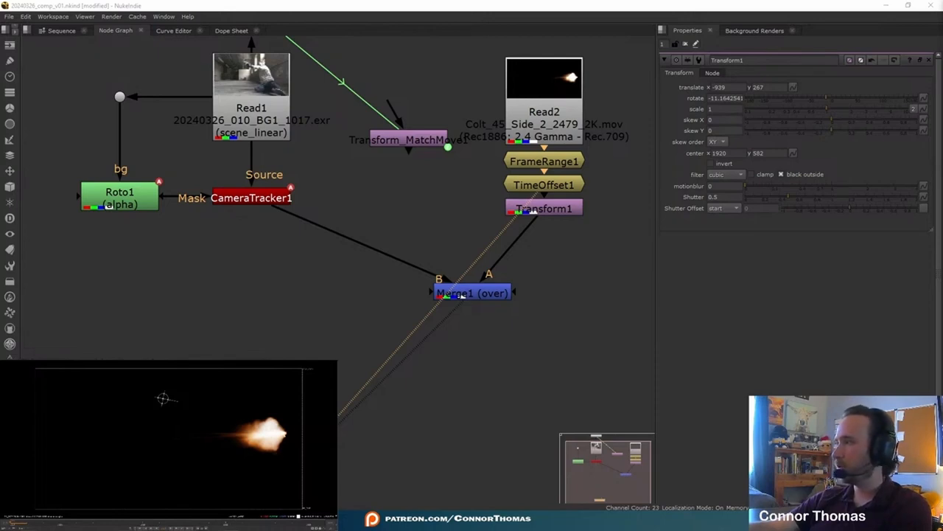
Make Read2 go black outside its frame range, and switch Merge1 to plus
click(471, 293)
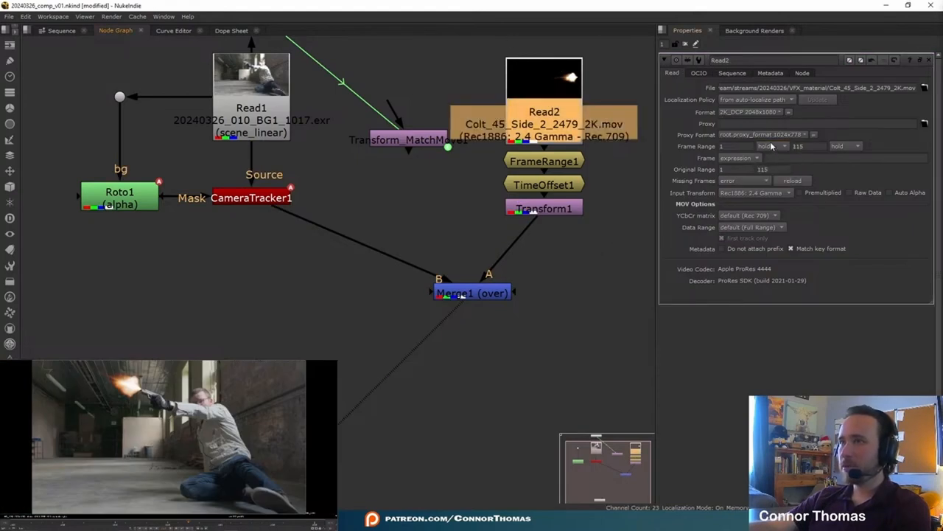
click(773, 145)
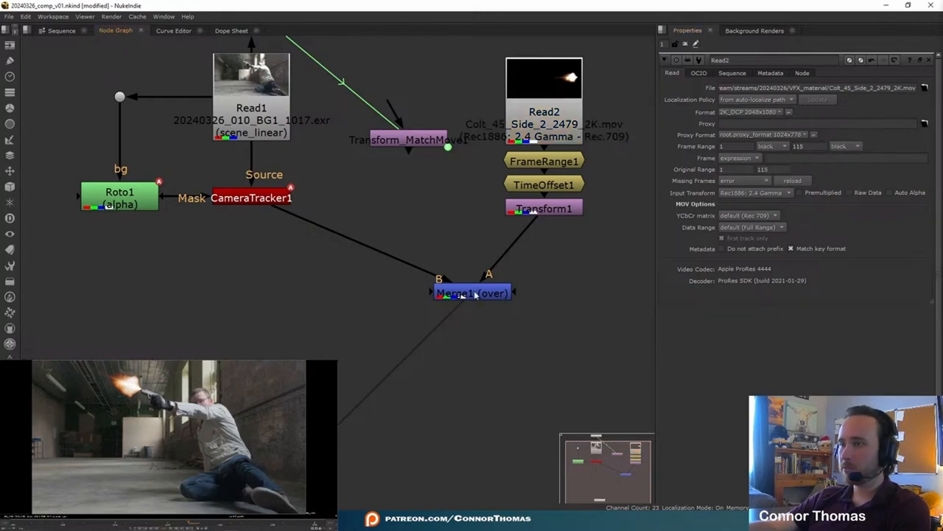
click(472, 292)
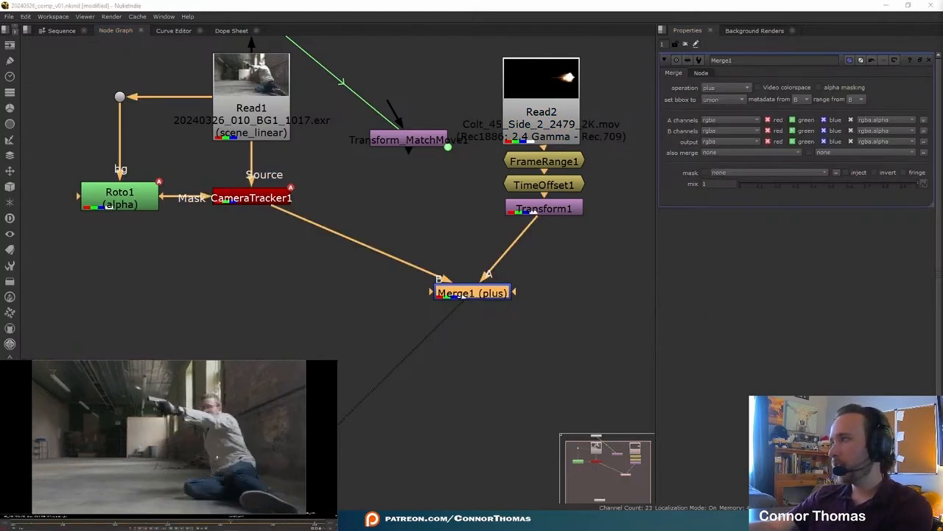